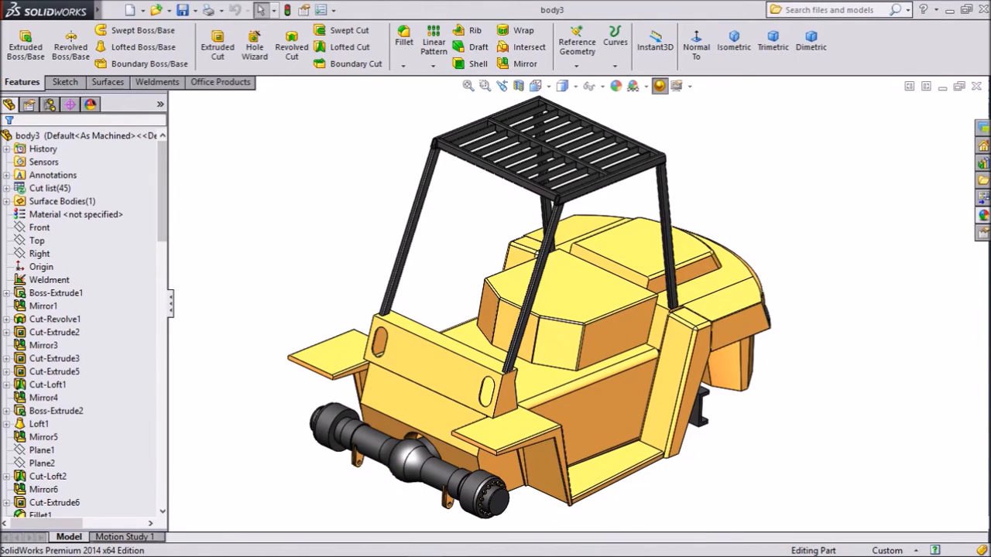
- Create a reference plane offset 200 mm from the Right plane
left_click(38, 254)
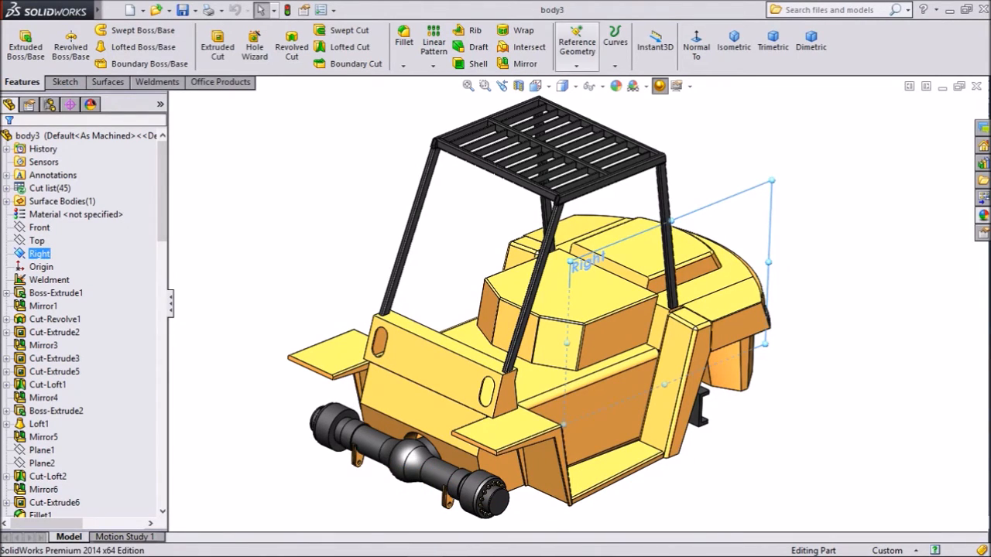
left_click(576, 43)
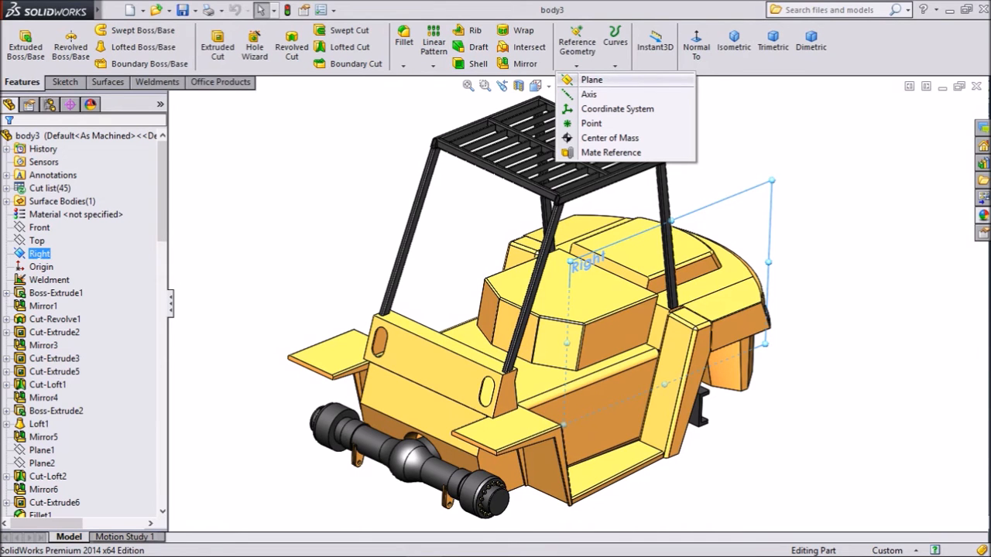
left_click(591, 79)
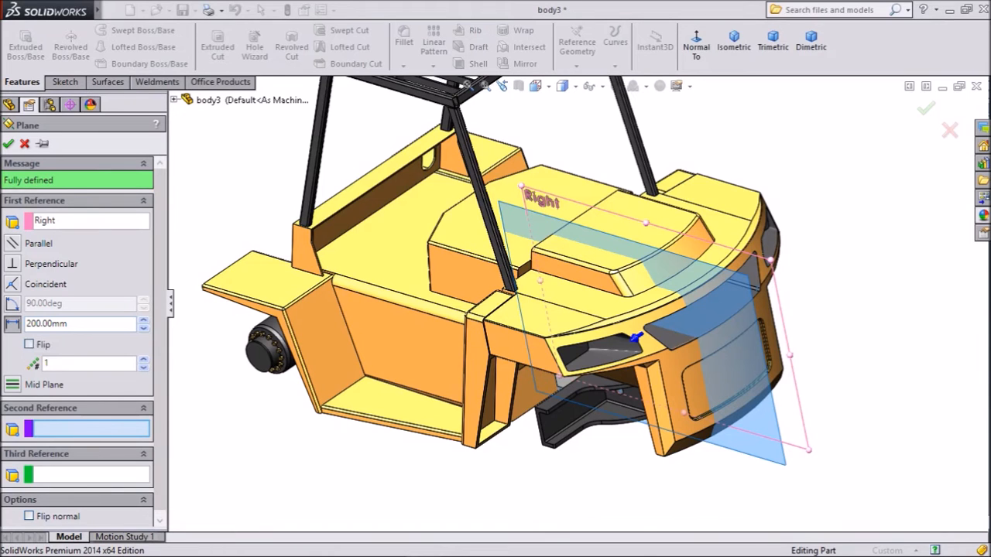
left_click(28, 343)
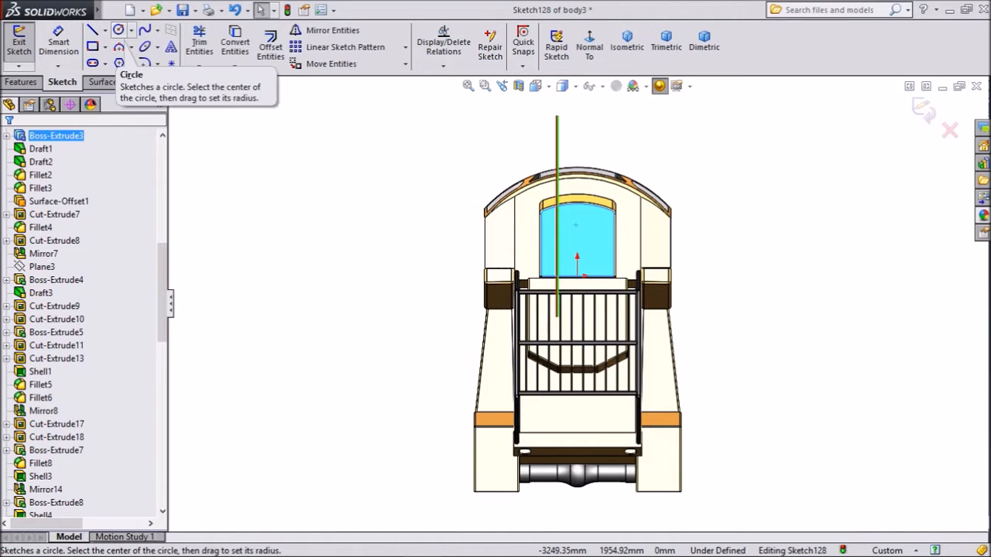
- Sketch a Ø70 circle dimensioned 100 mm from the body's side edge
left_click(118, 30)
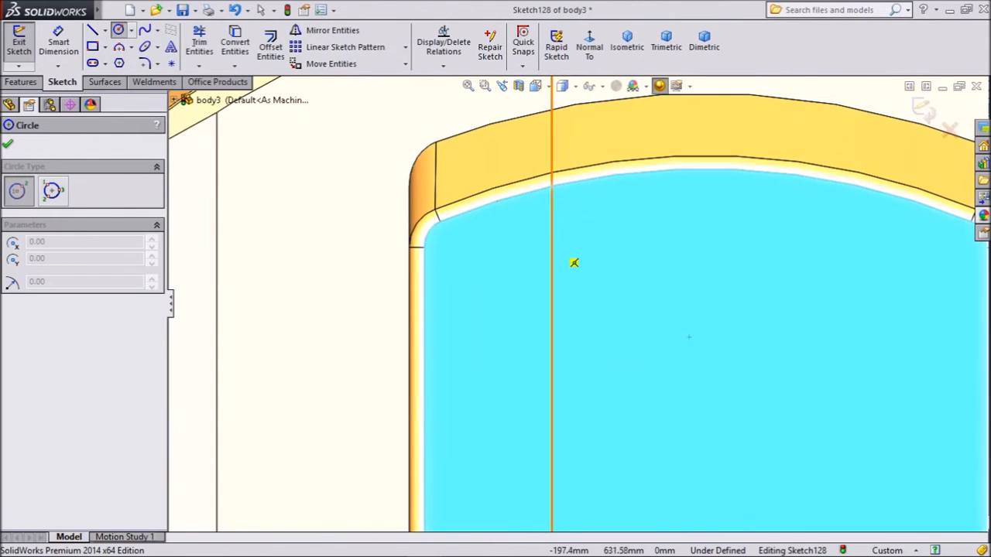
mouse_move(574, 282)
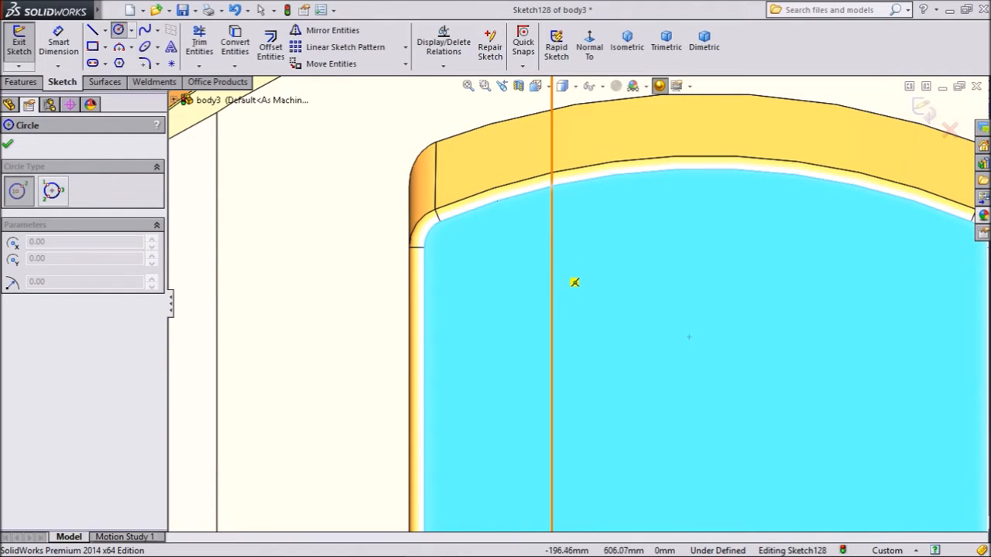
mouse_move(573, 291)
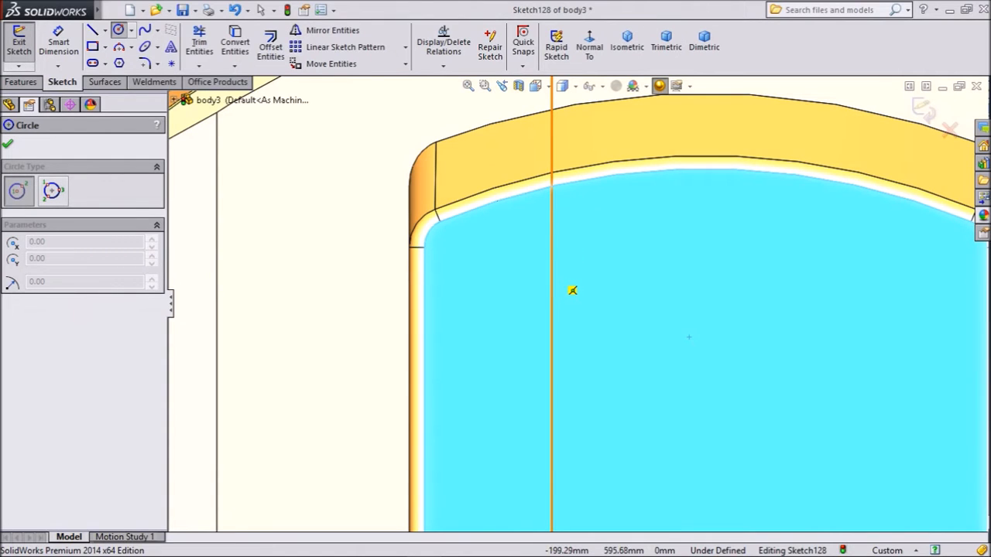
mouse_move(571, 362)
type("70")
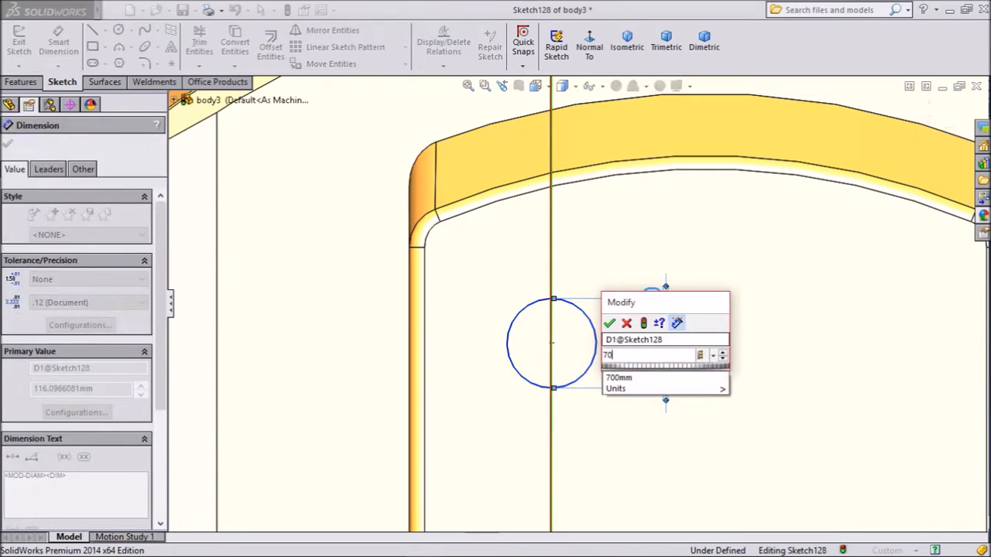
left_click(610, 324)
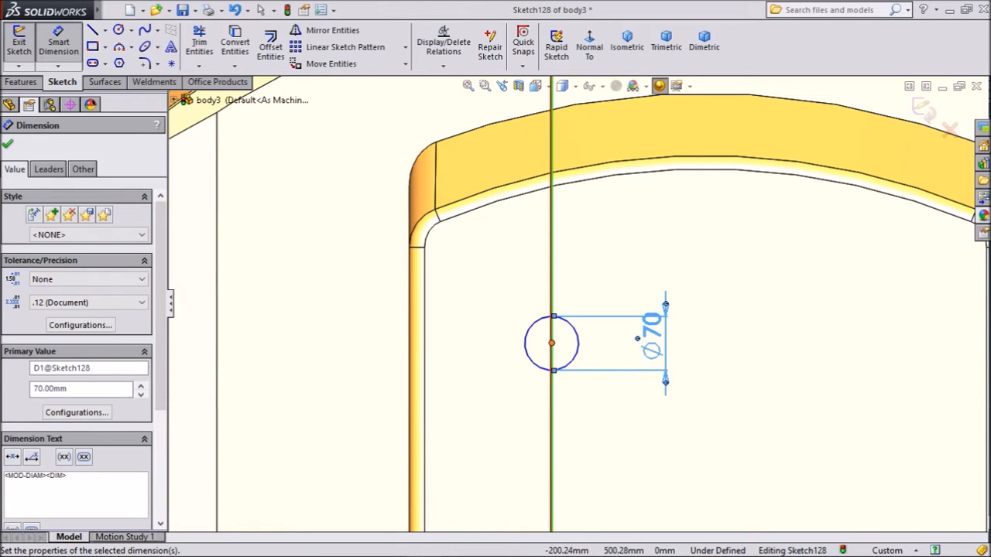
left_click(415, 247)
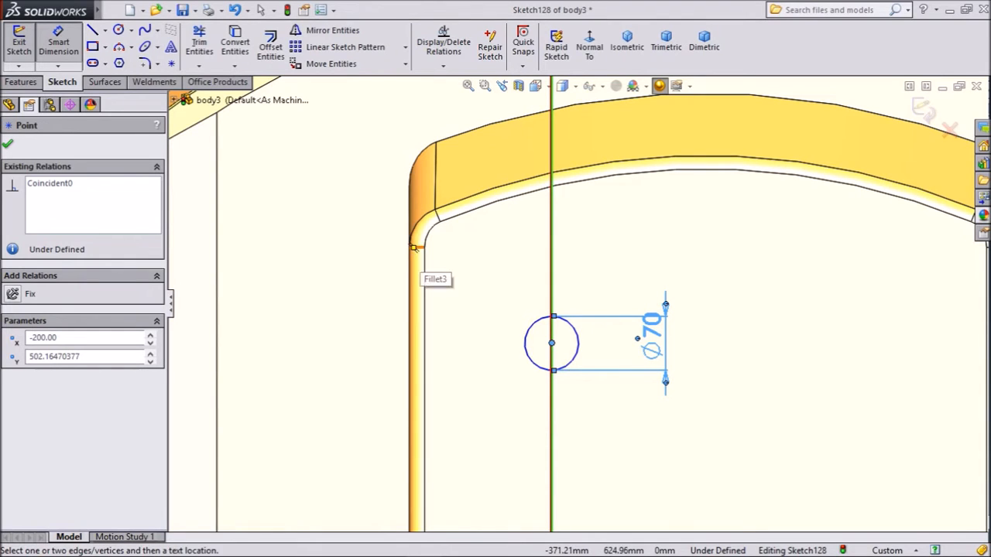
left_click(415, 248)
type("100")
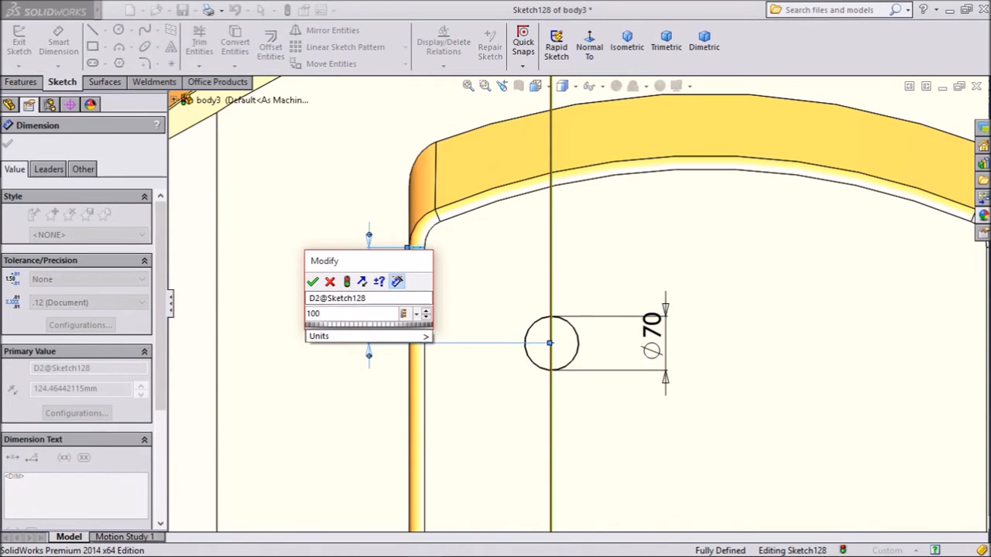
left_click(313, 282)
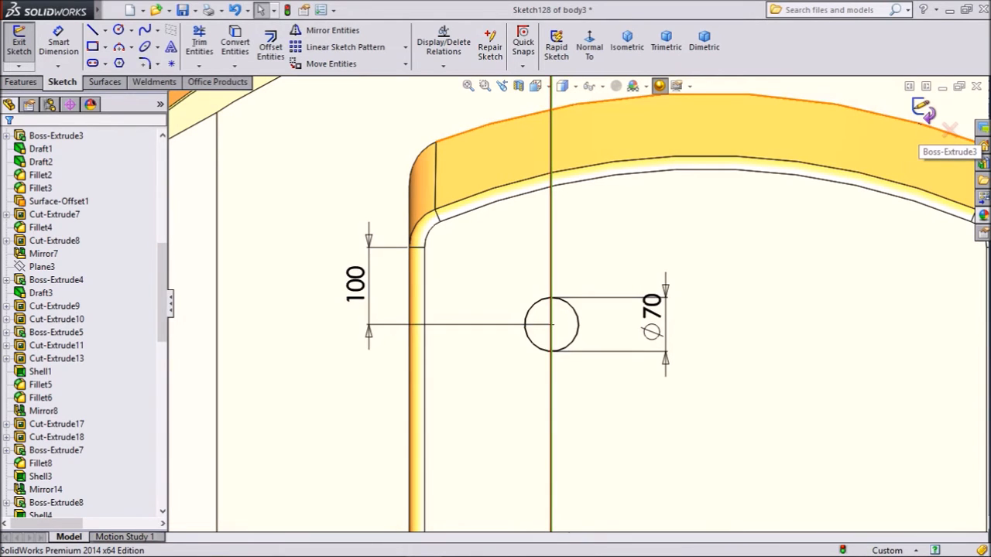
- Sketch the pipe path on Plane12: vertical line, tangent arc, then an angled straight run
left_click(19, 39)
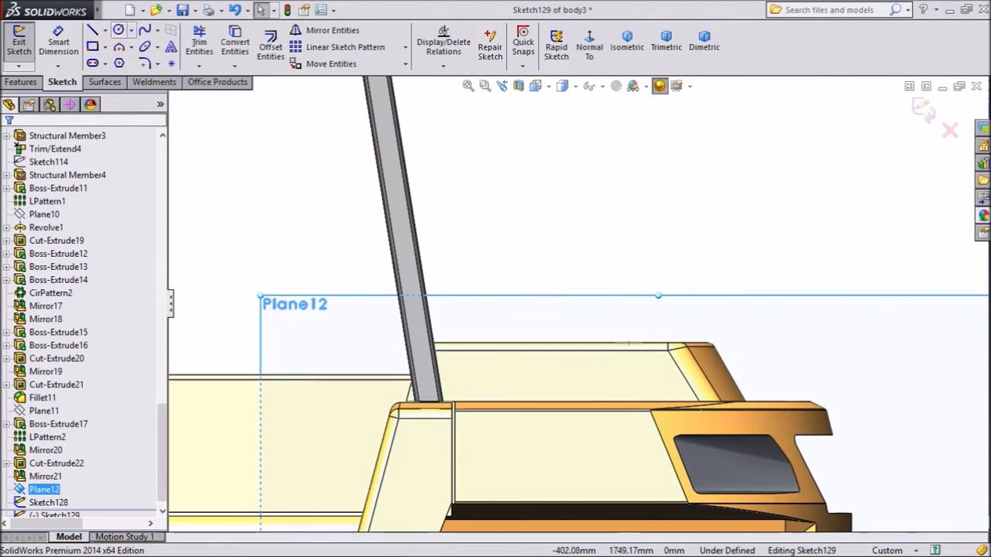
left_click(93, 29)
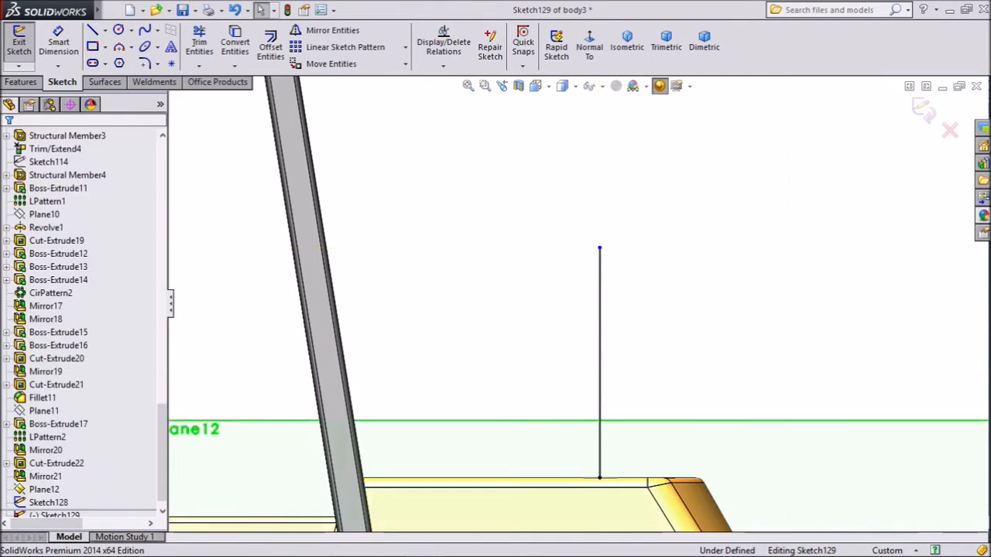
left_click(132, 62)
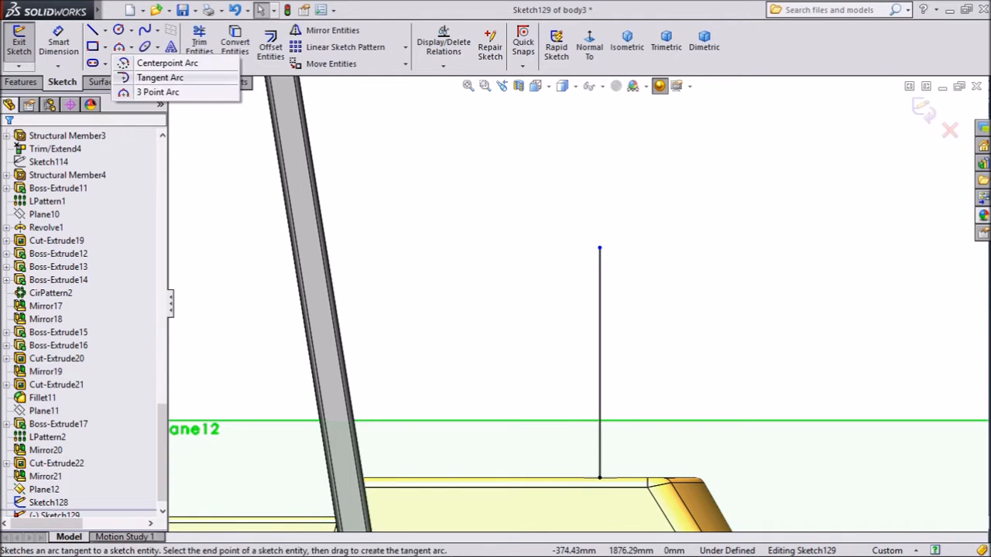
left_click(161, 78)
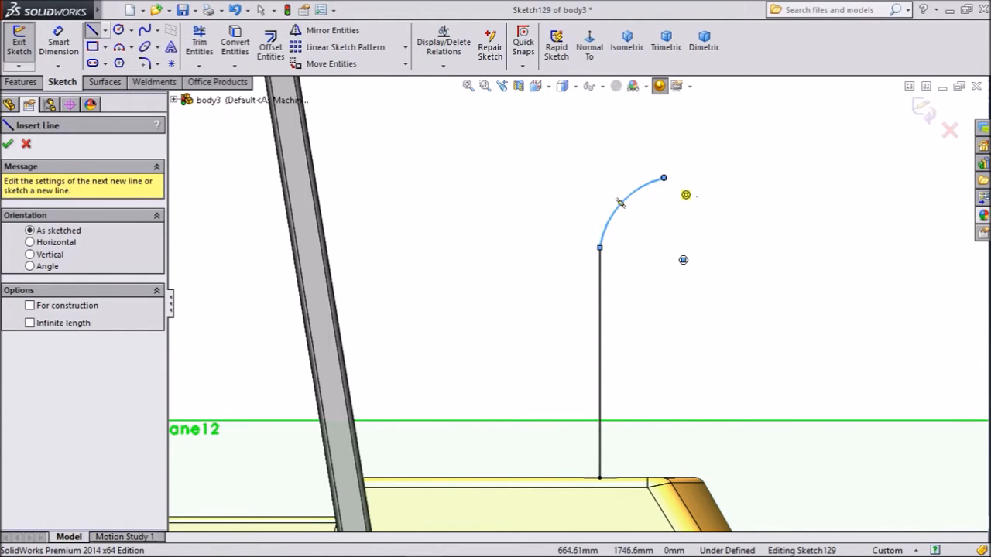
left_click_drag(662, 177, 749, 123)
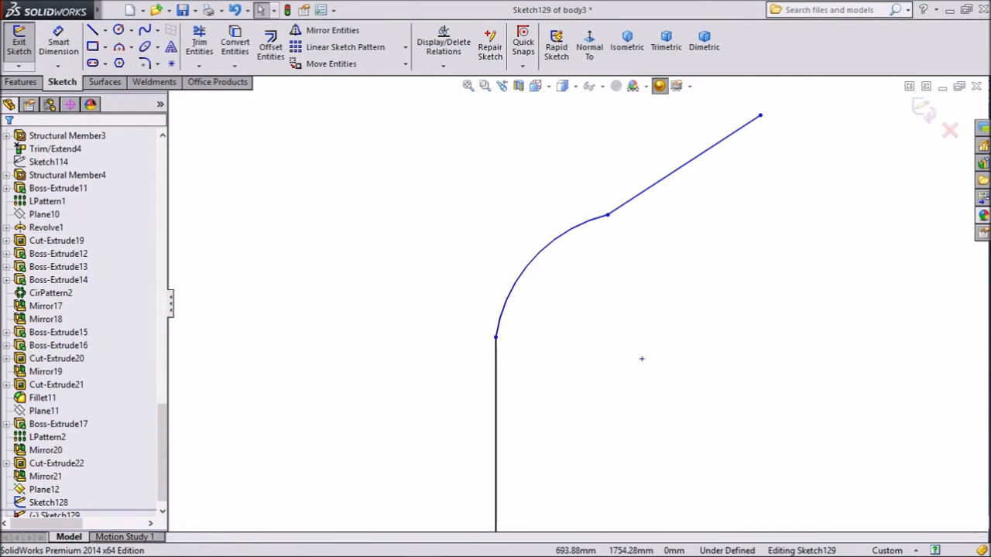
left_click(681, 167)
type("750")
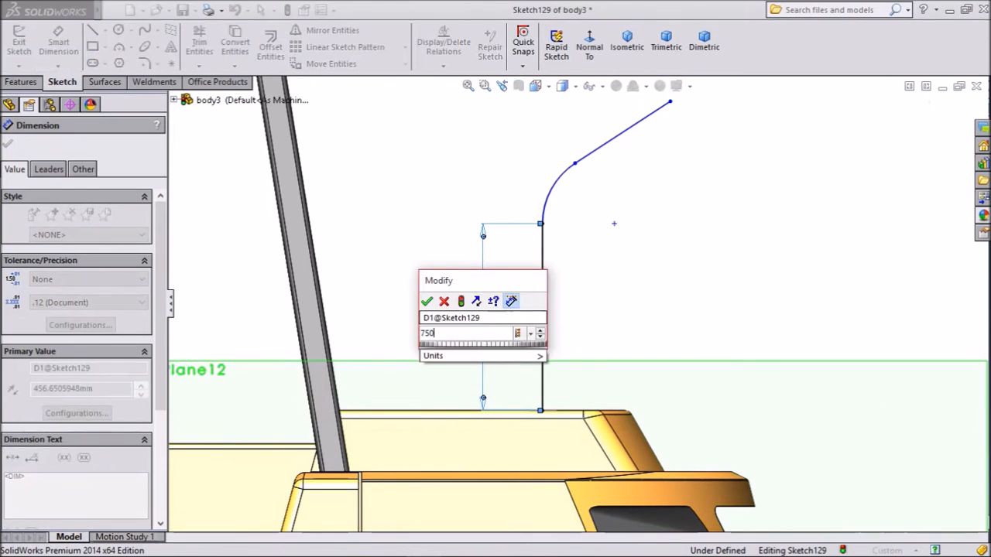
- Dimension the path to 750 mm vertical, 300 mm angled run and R100 bend, then exit the sketch
left_click(426, 300)
type("300")
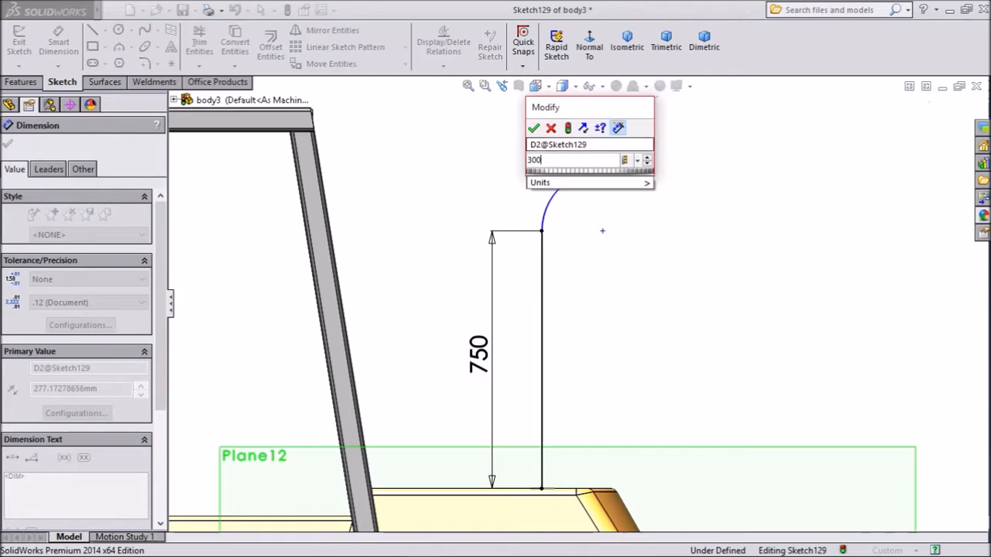
left_click(533, 127)
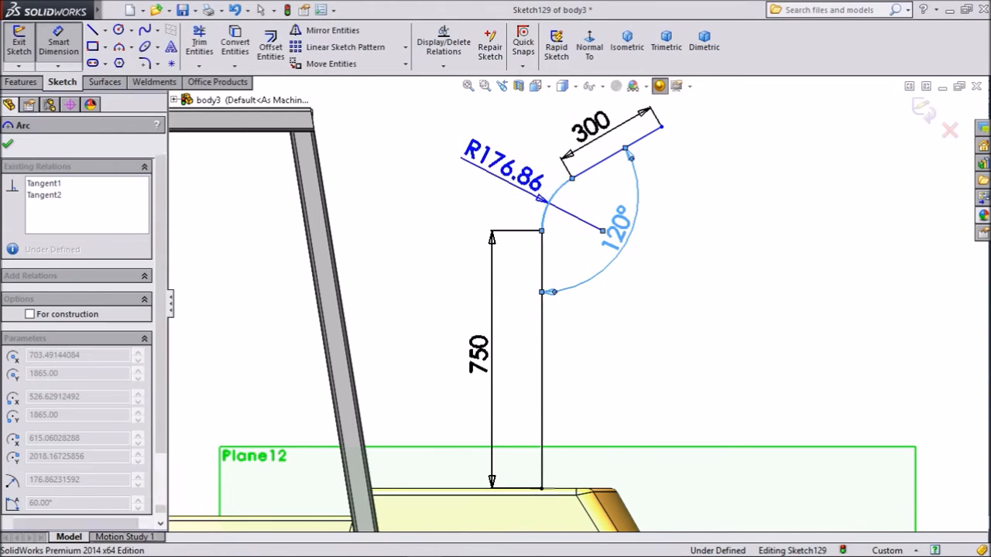
double_click(503, 170)
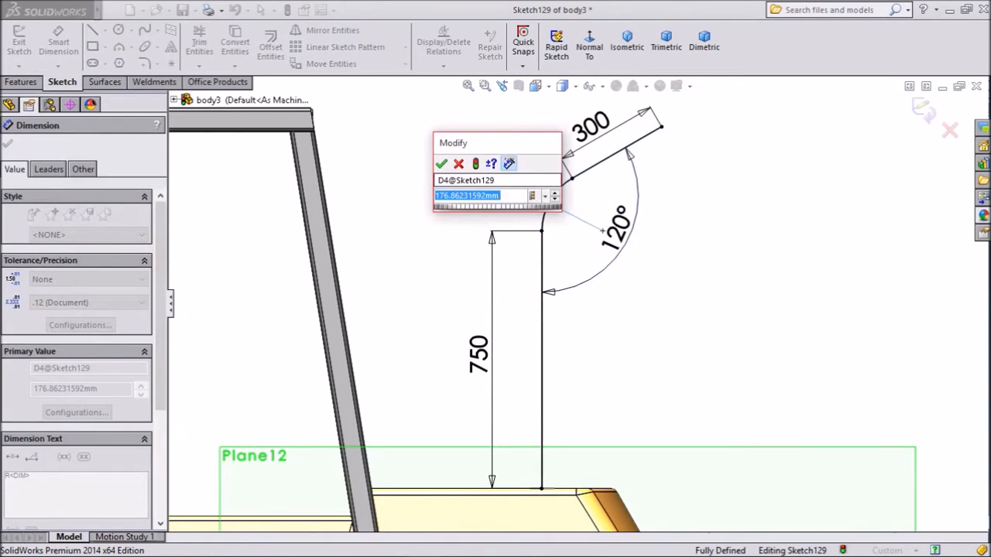
type("100")
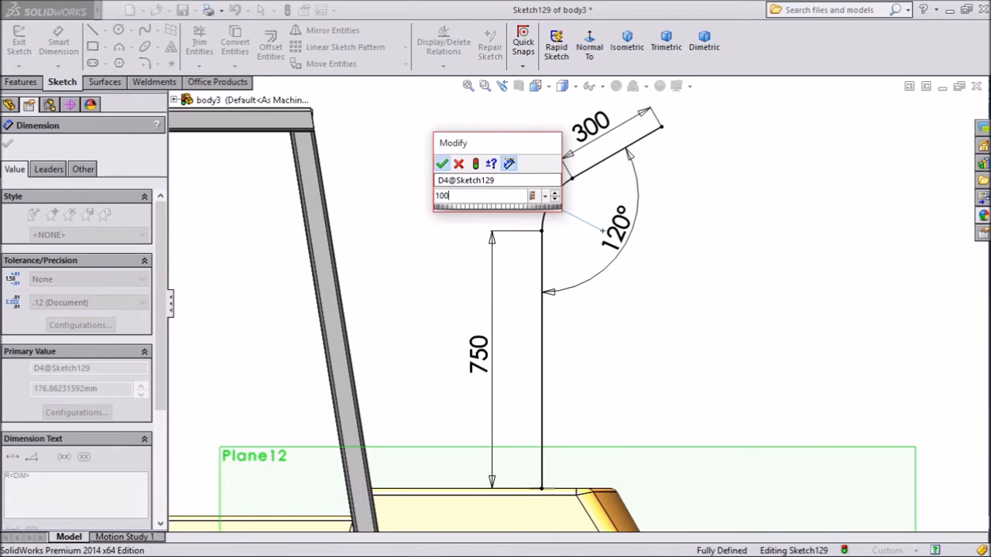
left_click(441, 164)
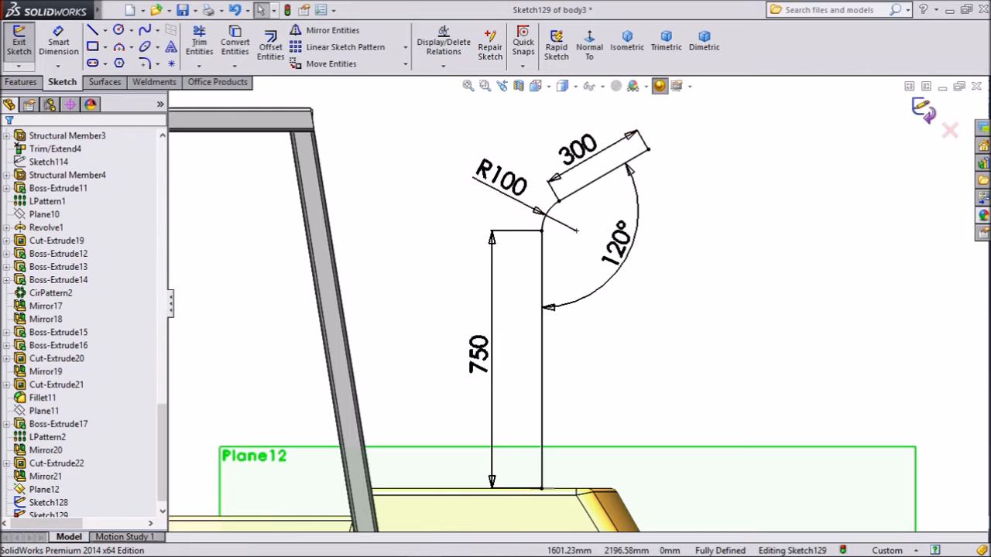
left_click(19, 41)
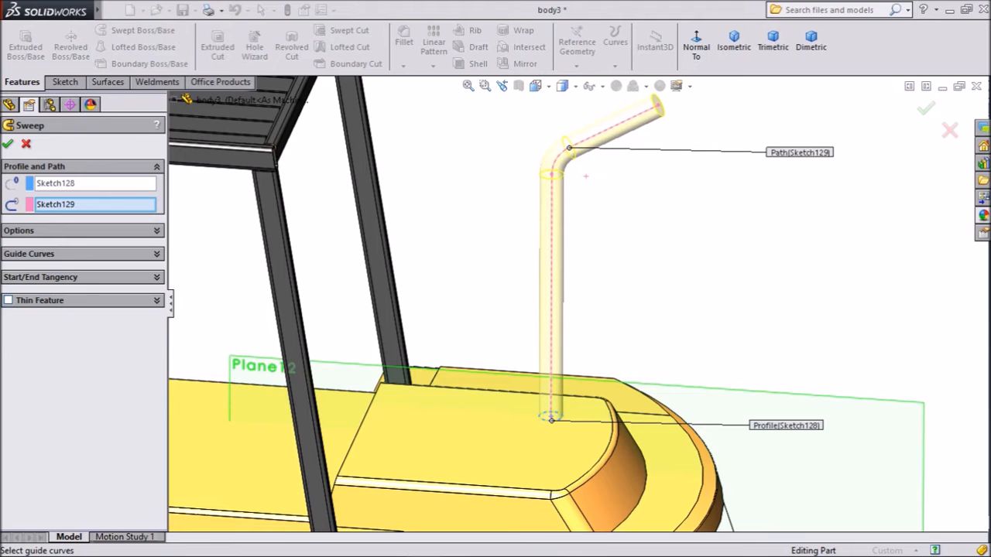
- Sweep the circle along the path as a thin feature with 7.5 mm walls
left_click(9, 300)
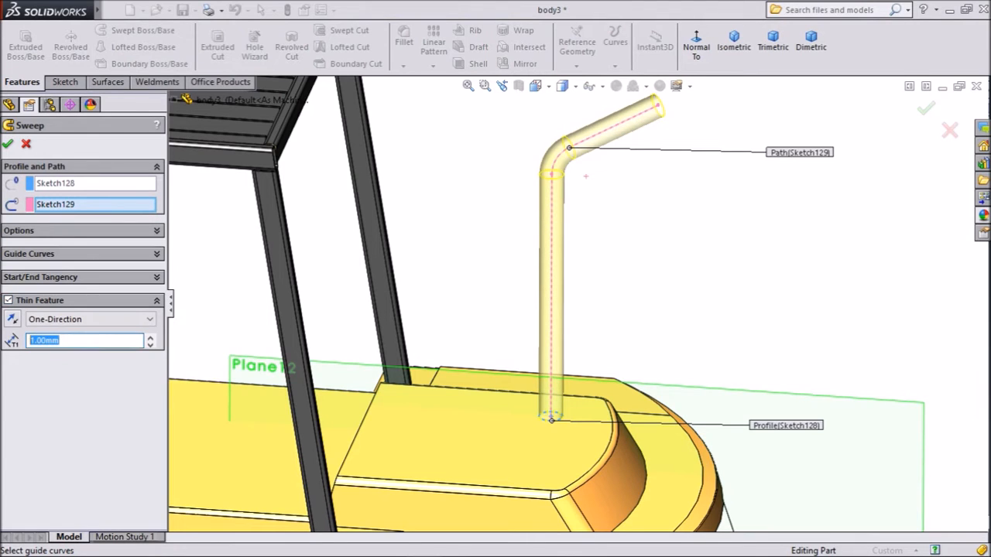
type("7.5")
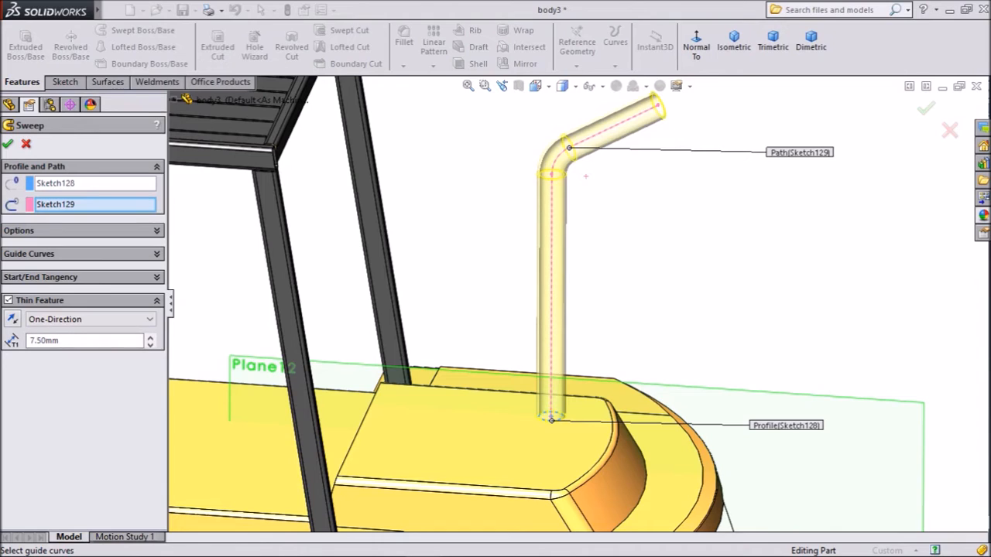
left_click(6, 144)
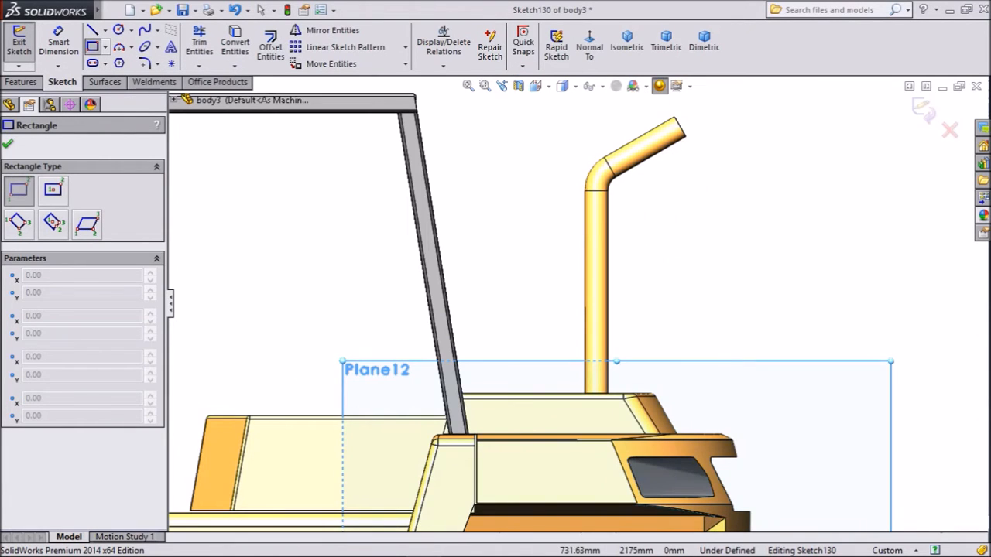
- Draw a rectangle over the pipe's top end, dimensioned 175 mm from the pipe
left_click_drag(650, 105, 749, 209)
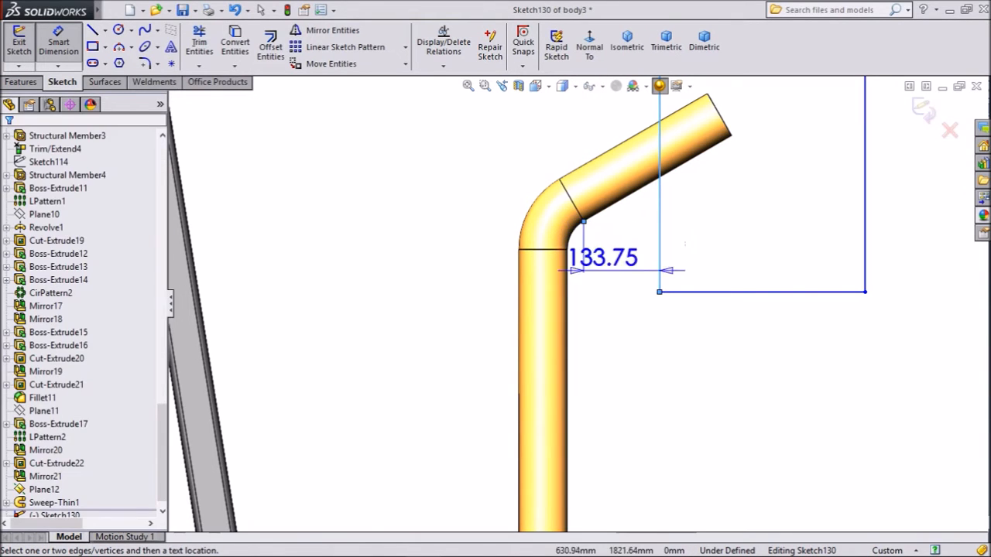
double_click(603, 257)
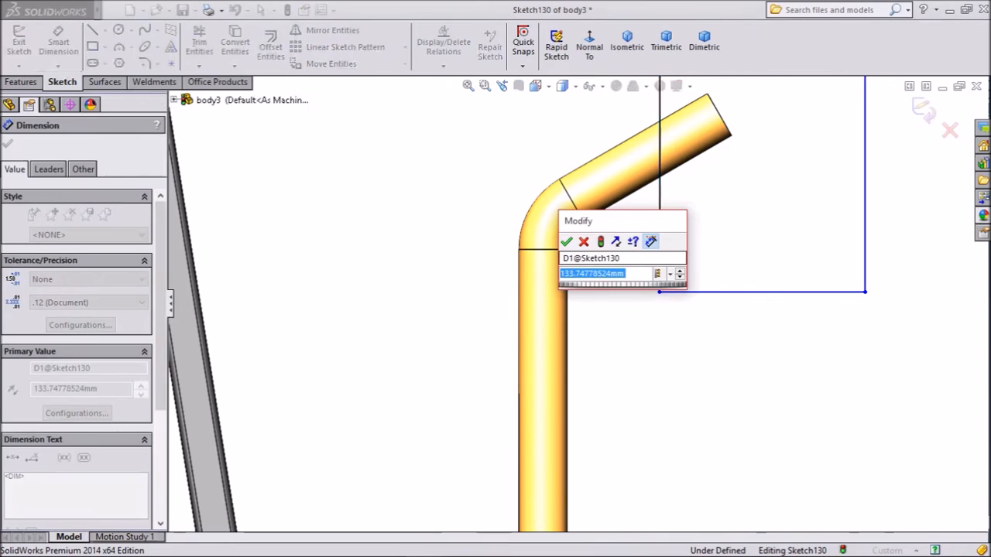
type("175")
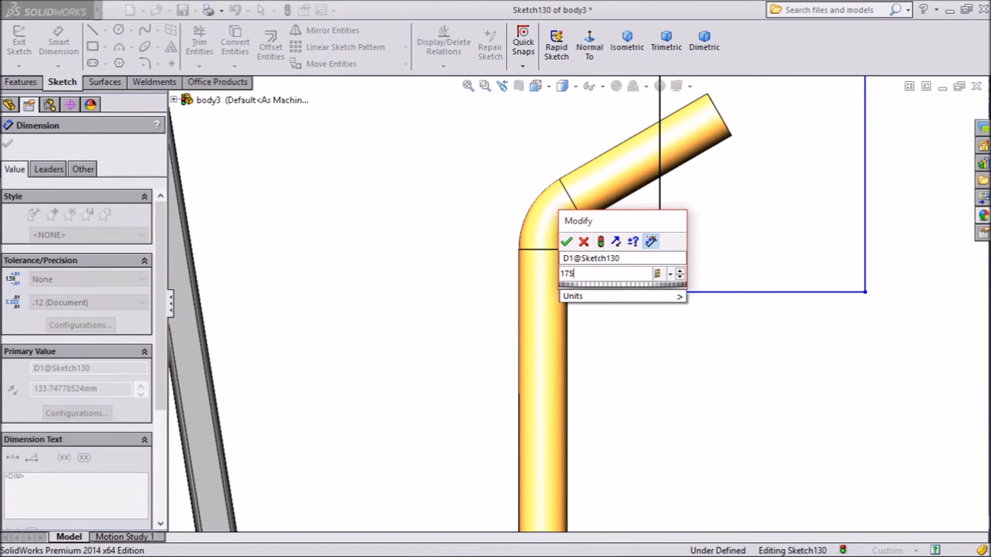
left_click(567, 241)
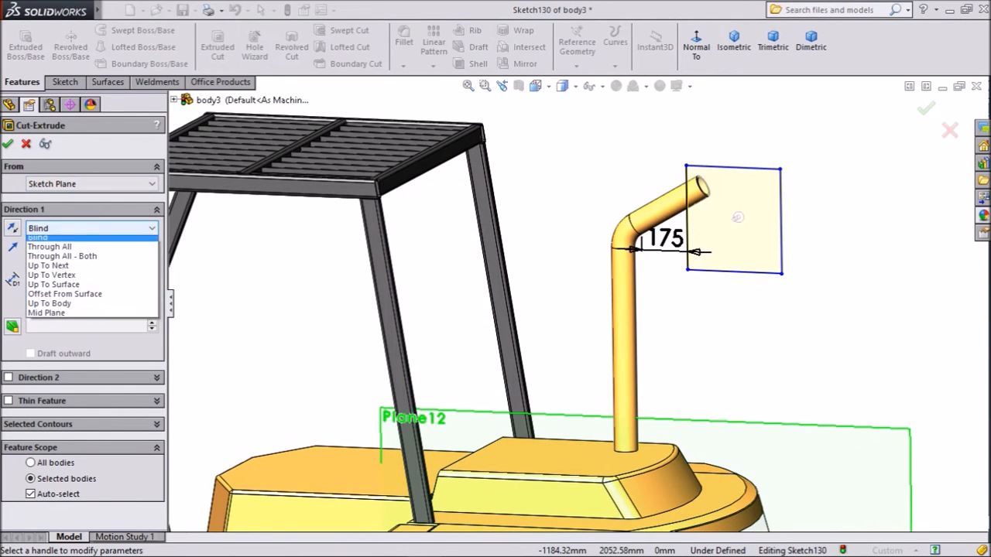
- Cut the pipe's top with the rectangle using a Mid Plane end condition
left_click(47, 313)
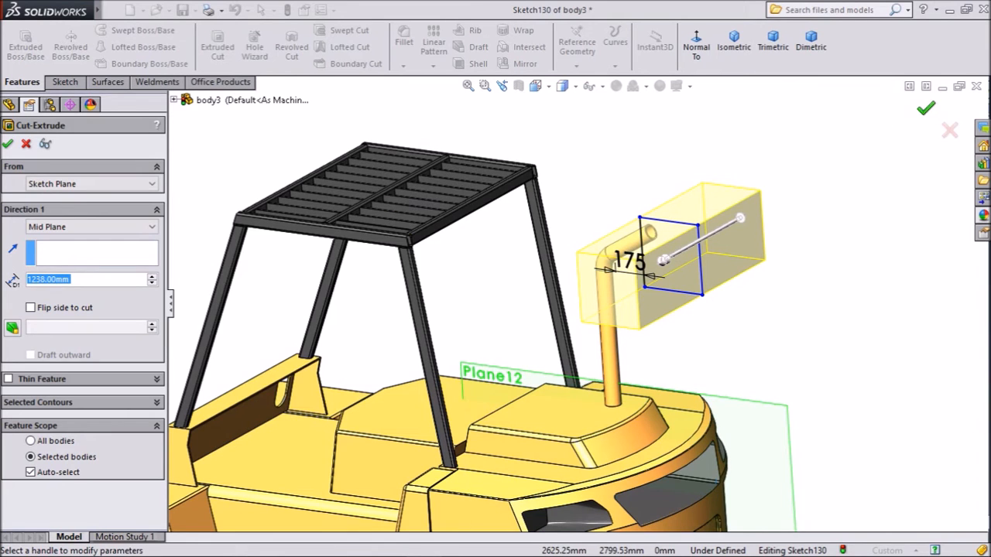
left_click(6, 144)
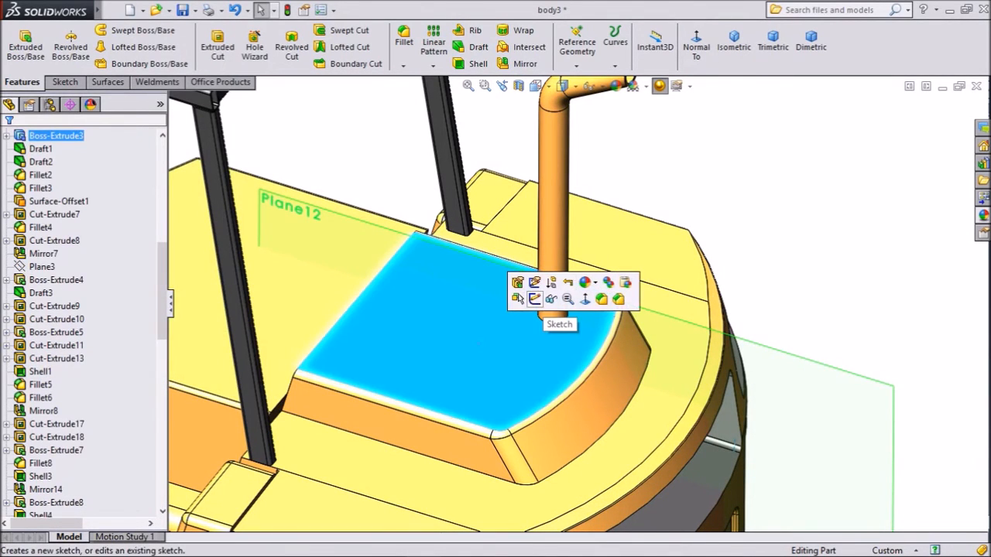
- Sketch a Ø175 circle around the pipe base on the body's top face
left_click(560, 297)
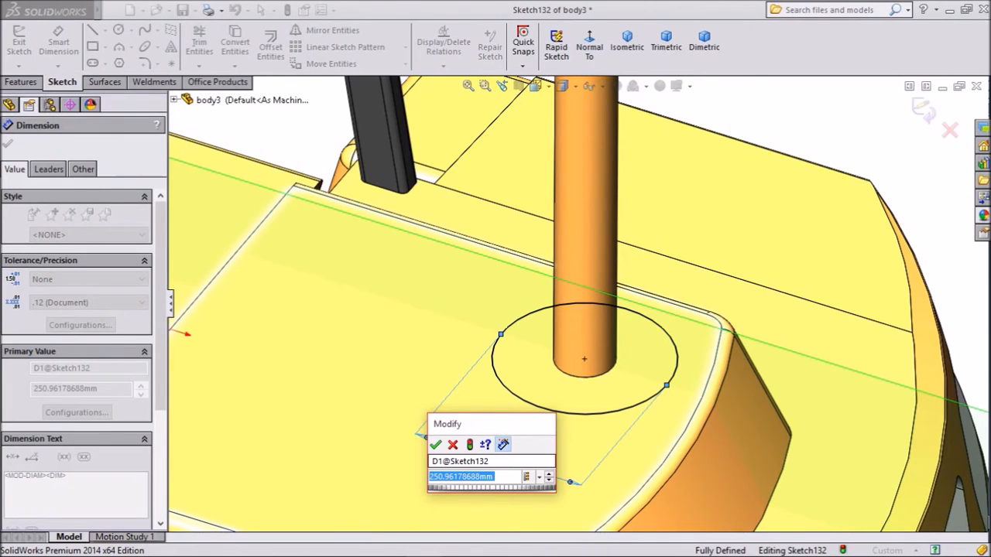
type("175")
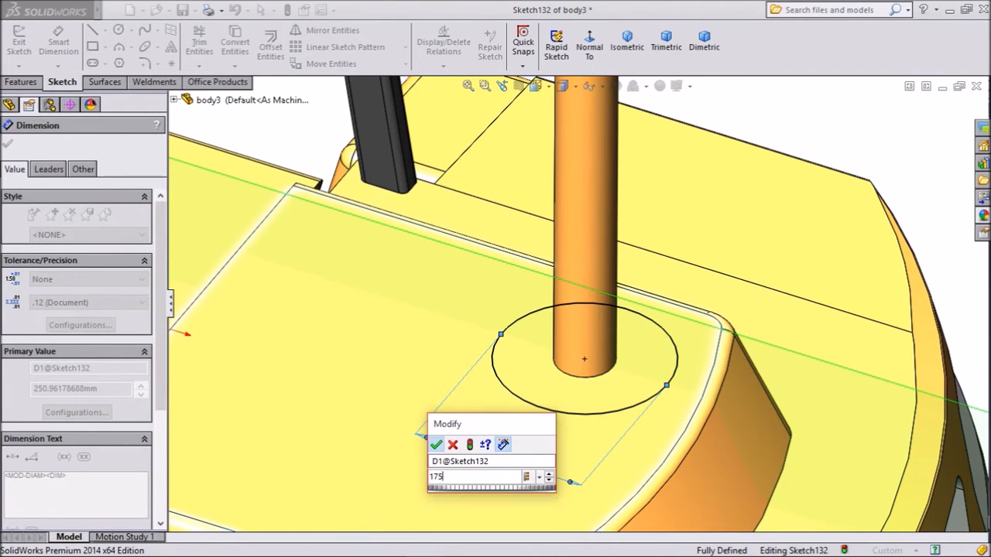
left_click(437, 445)
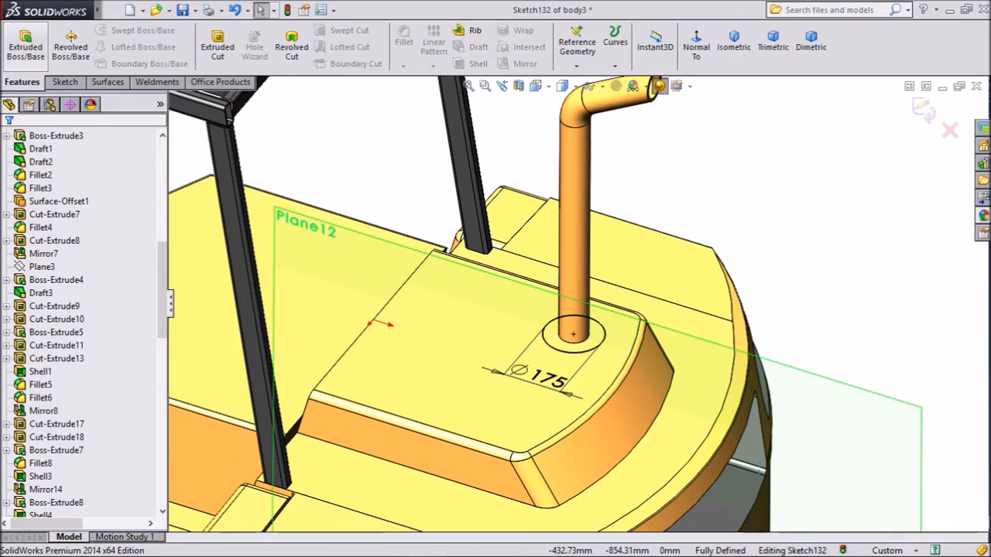
- Extrude the circle 700 mm as a thin 7.5 mm tube, offset 25 mm from the face
left_click(25, 46)
type("2")
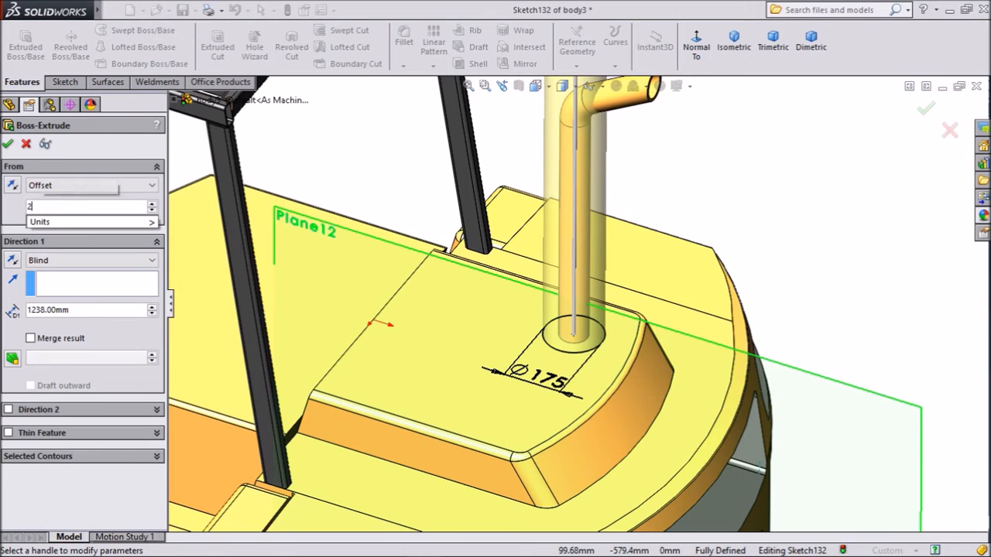
type("5")
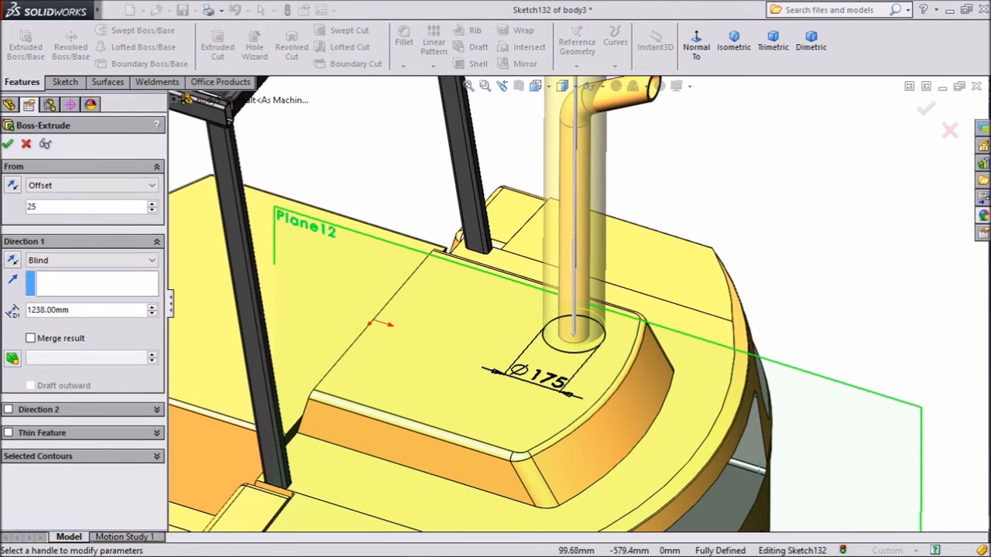
type("700")
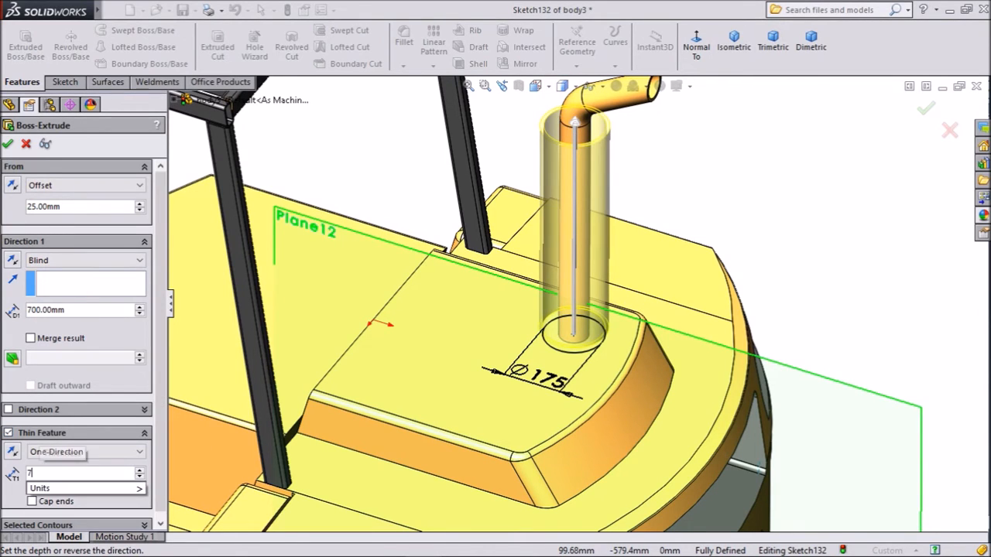
type("7.50mm")
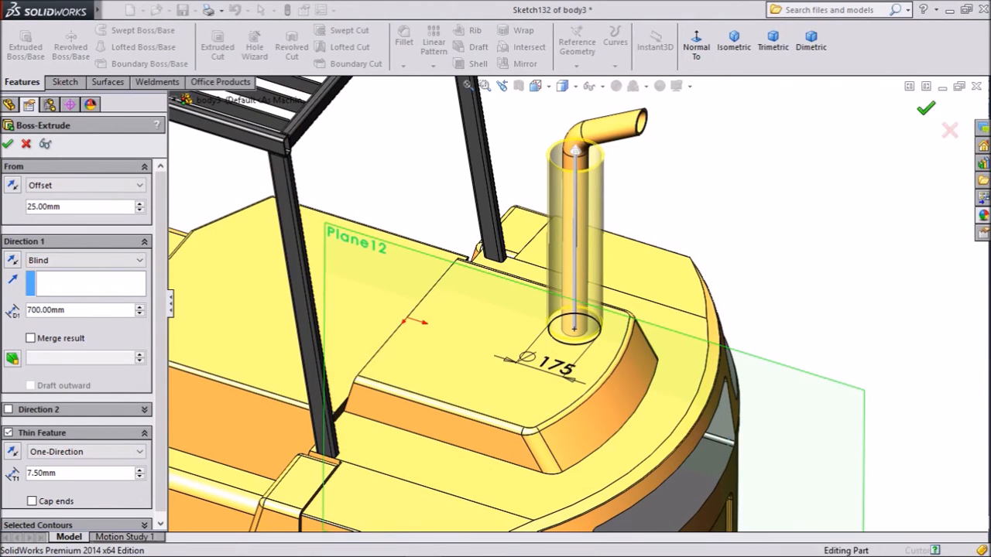
left_click(7, 144)
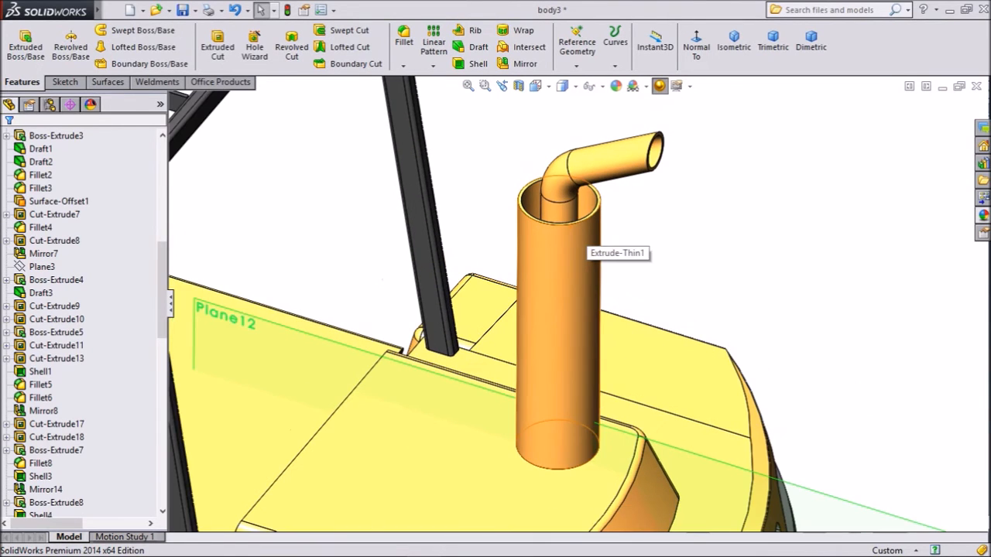
mouse_move(607, 260)
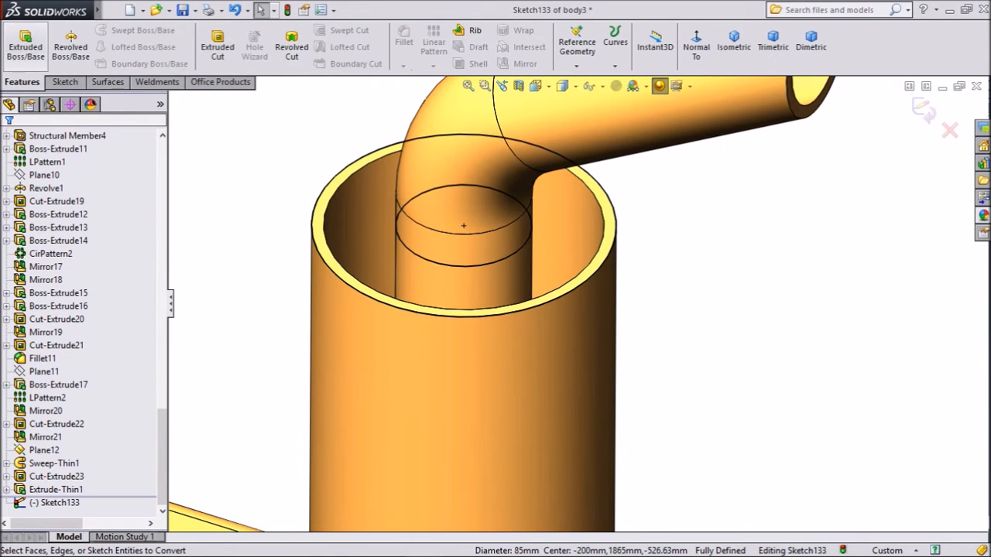
- Boss-extrude the muffler cap sketch with 7.5 mm depth
left_click(24, 46)
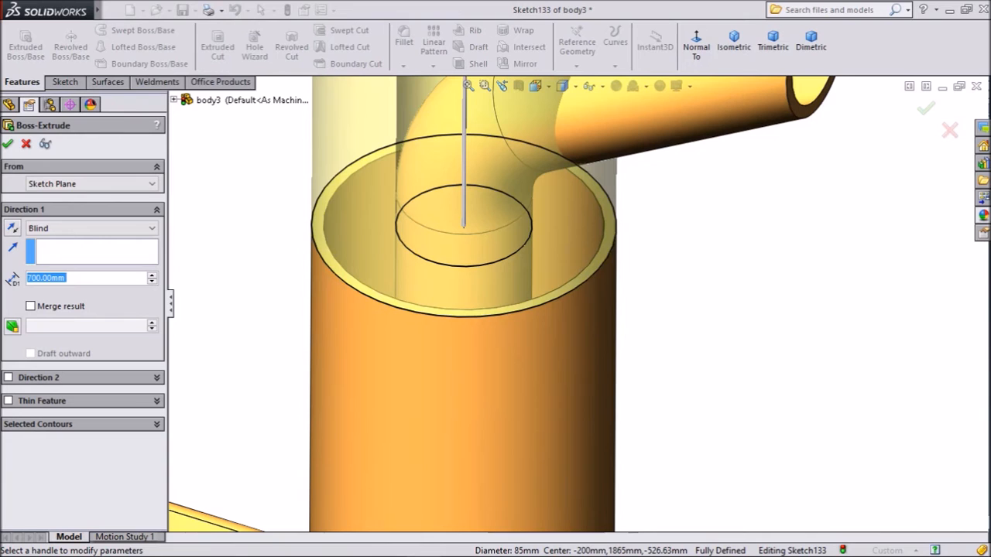
type("7.5")
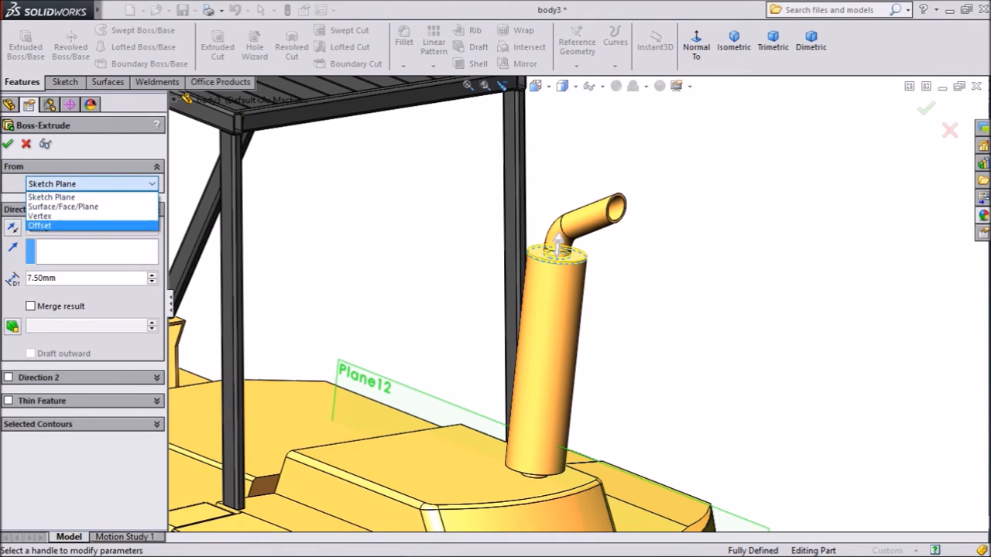
- Start the second 7.5 mm cap from an offset of 700 mm along the muffler
left_click(40, 226)
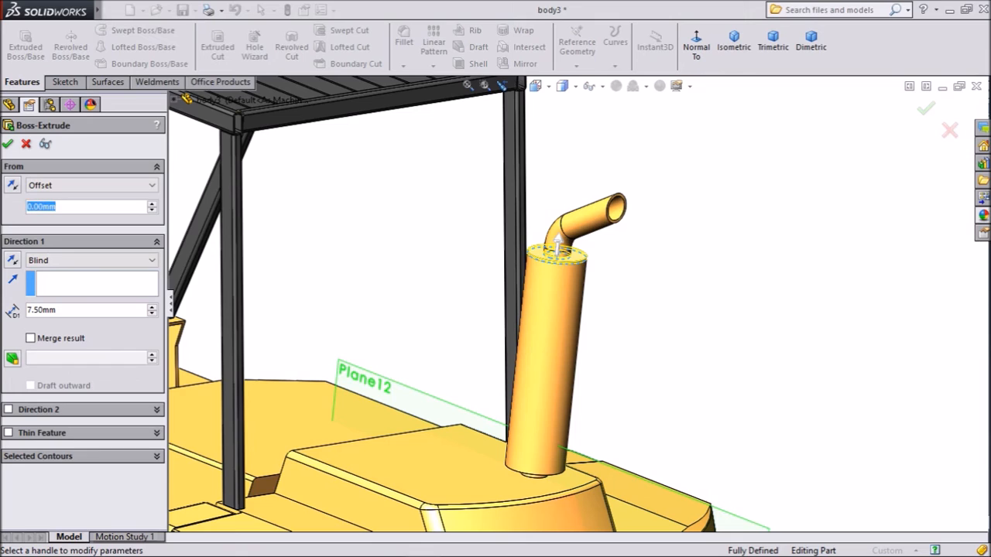
type("700")
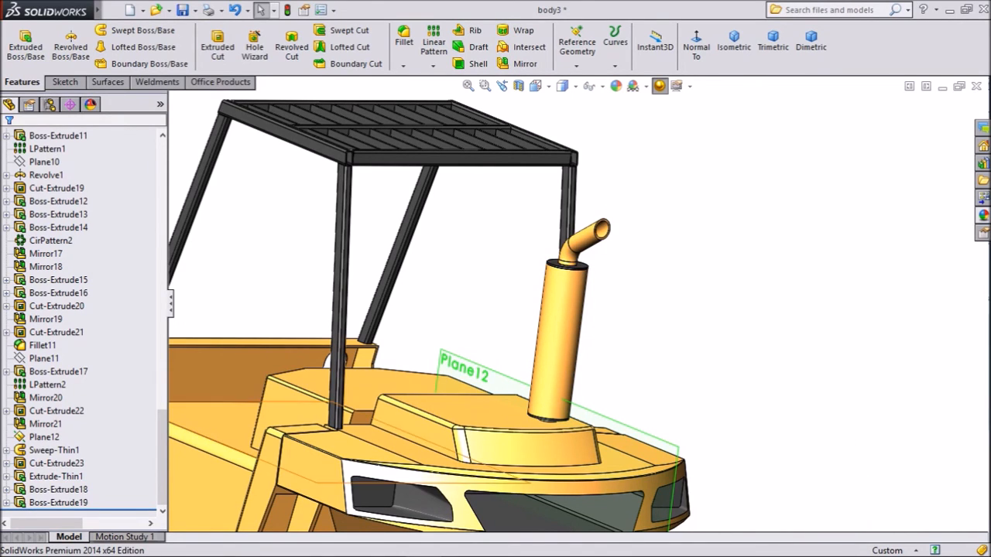
- Apply the dark matte appearance to the muffler and paste it onto Sweep-Thin1
left_click(55, 476)
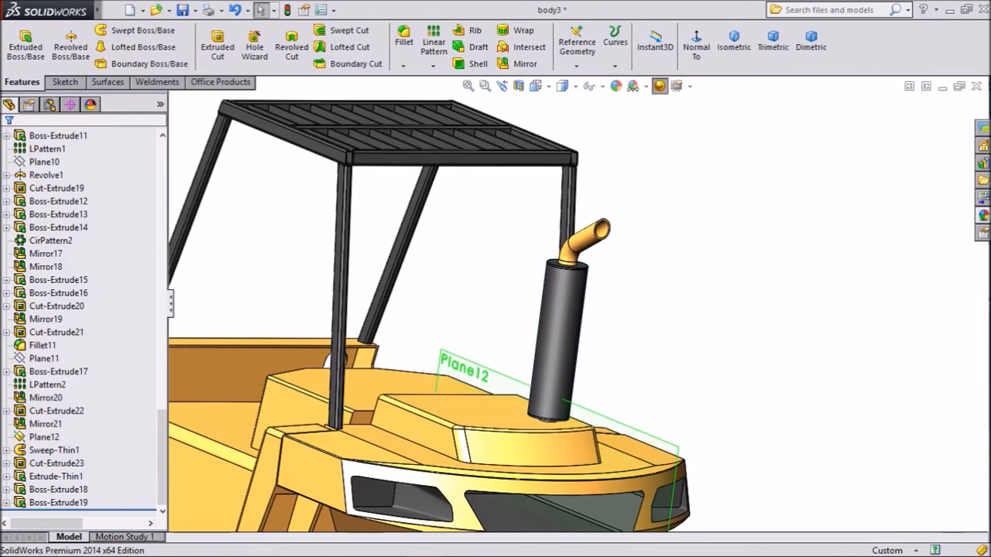
left_click(54, 448)
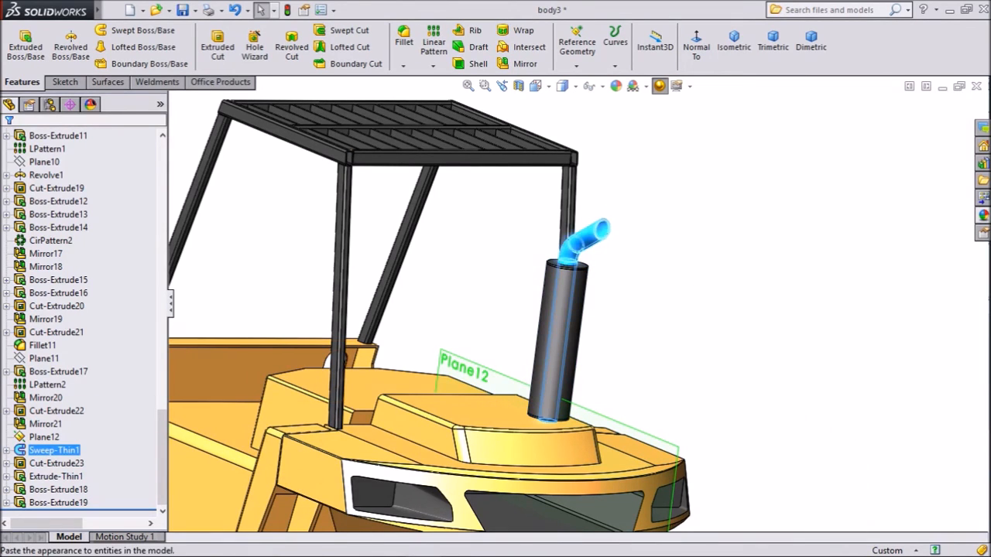